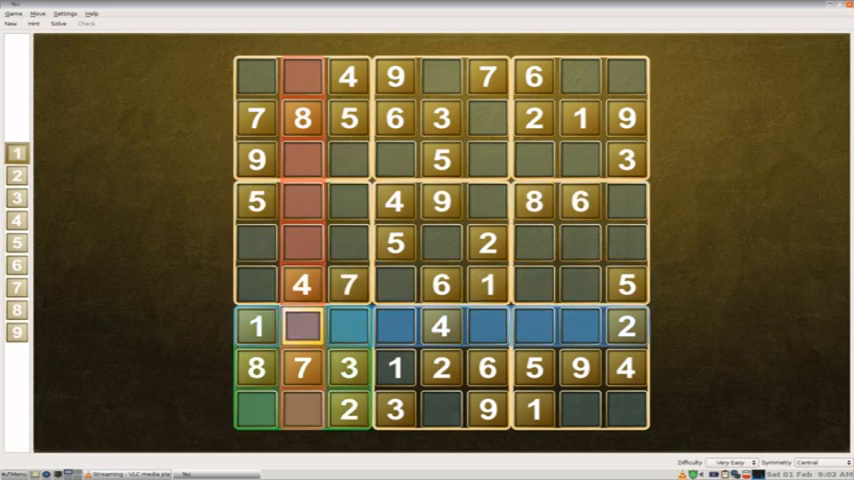
Place a 2 at row 7, column 8, flagged red as a clash with a neighbouring 2.
click(301, 368)
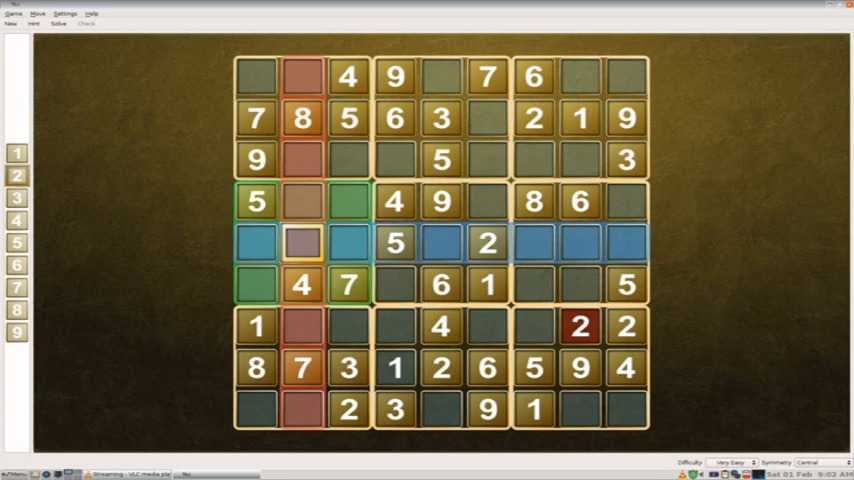
Enter a 5 at row 1, column 8 and a 4 at row 9, column 1.
click(580, 243)
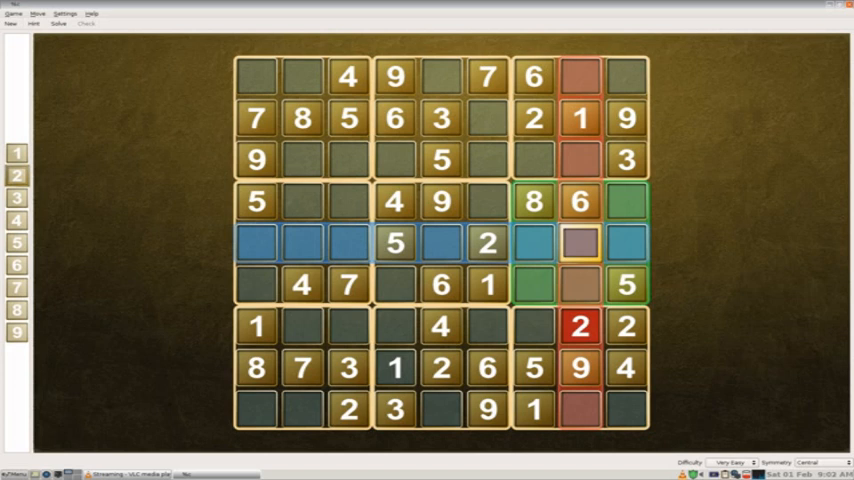
click(302, 367)
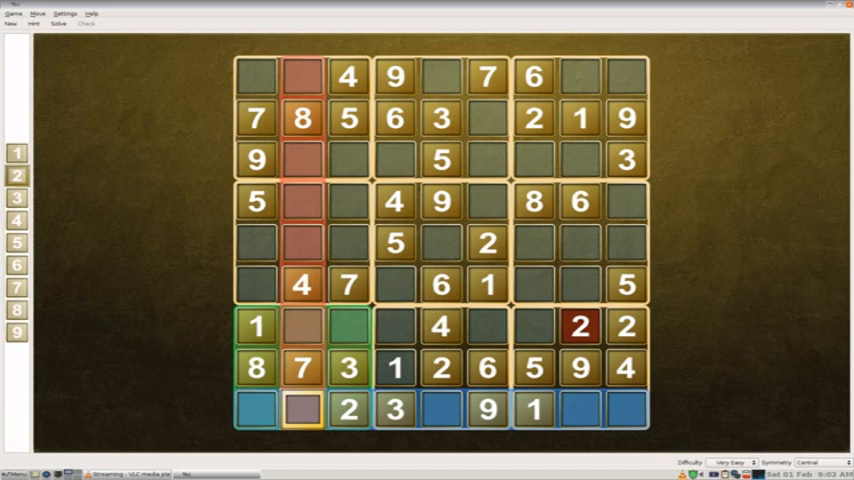
click(257, 160)
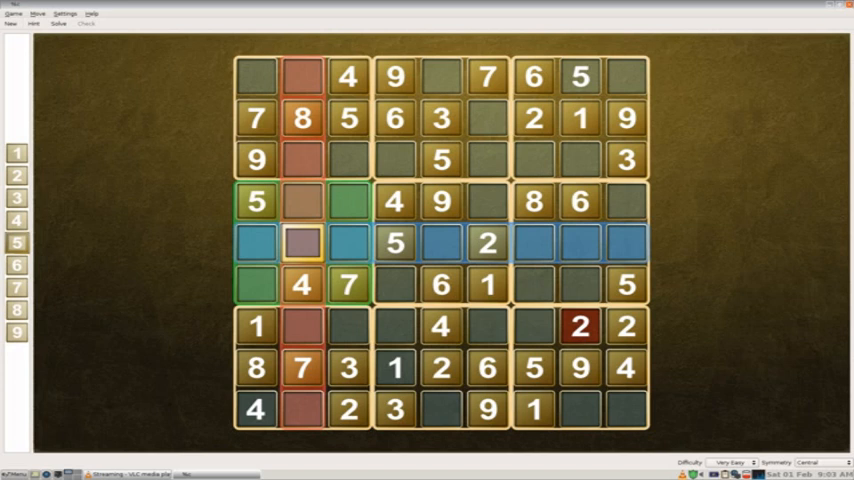
Fill row 1, column 5 with a 1.
click(303, 367)
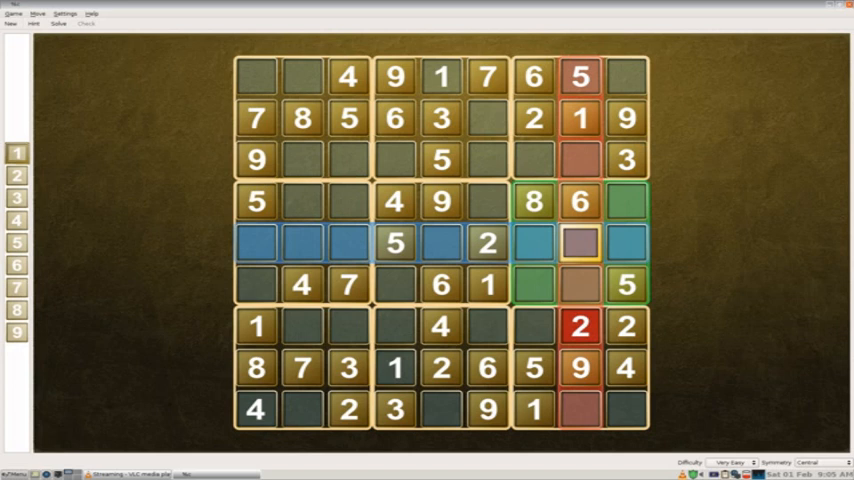
Enter 2s at r3c4, r5c8 and r6c8, plus a 3 at row 4, column 6.
click(487, 242)
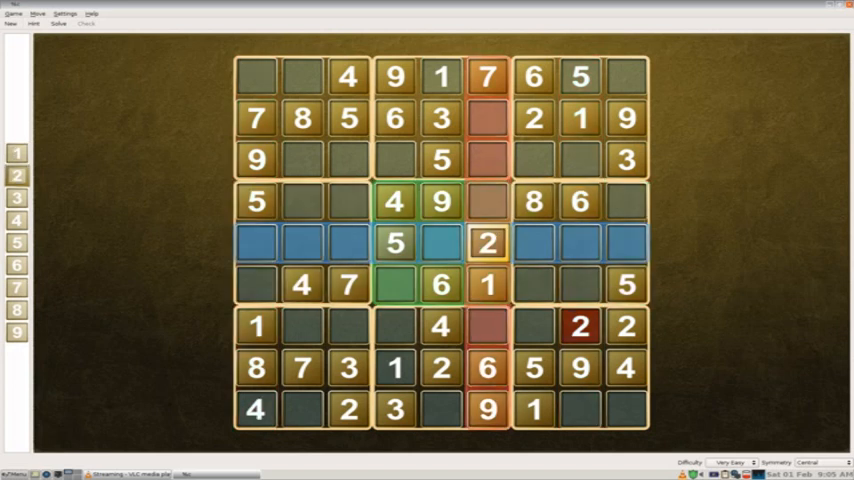
click(580, 242)
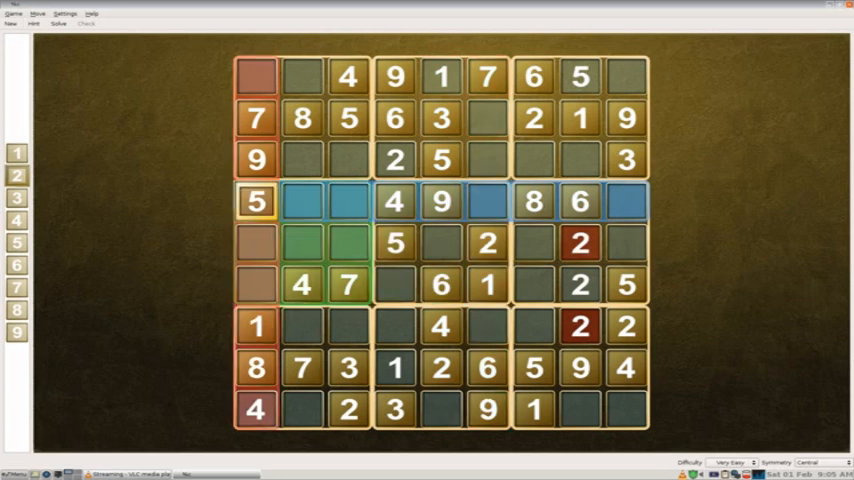
click(487, 201)
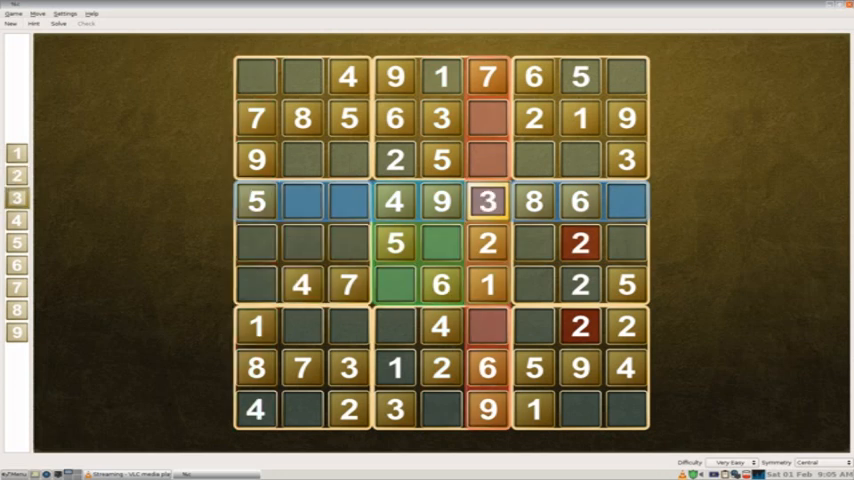
Select empty cells in rows 4 and 6 and place a 4 at row 6, column 4.
click(302, 201)
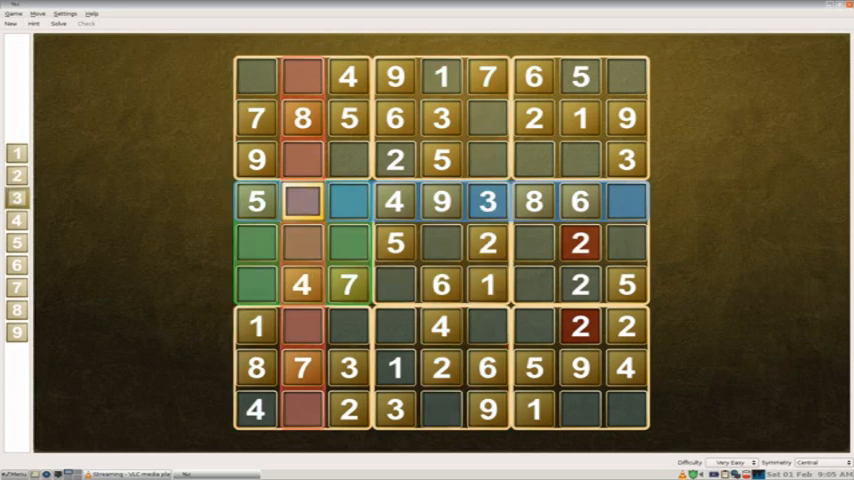
click(487, 201)
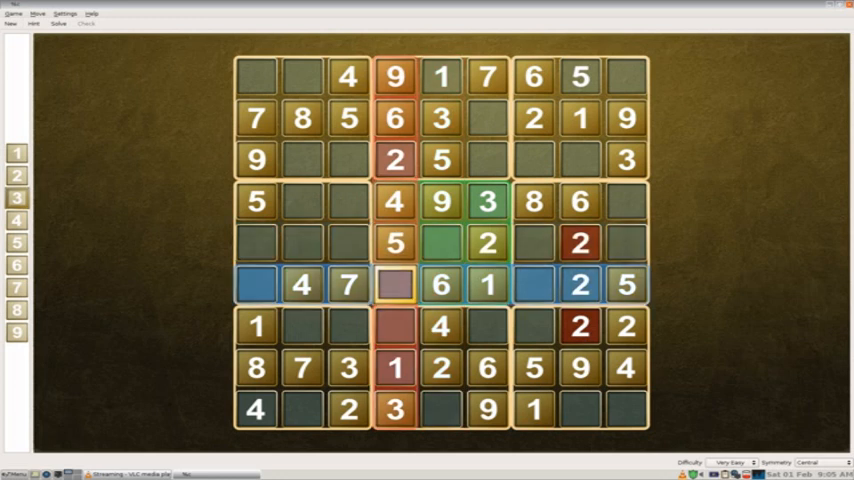
click(17, 220)
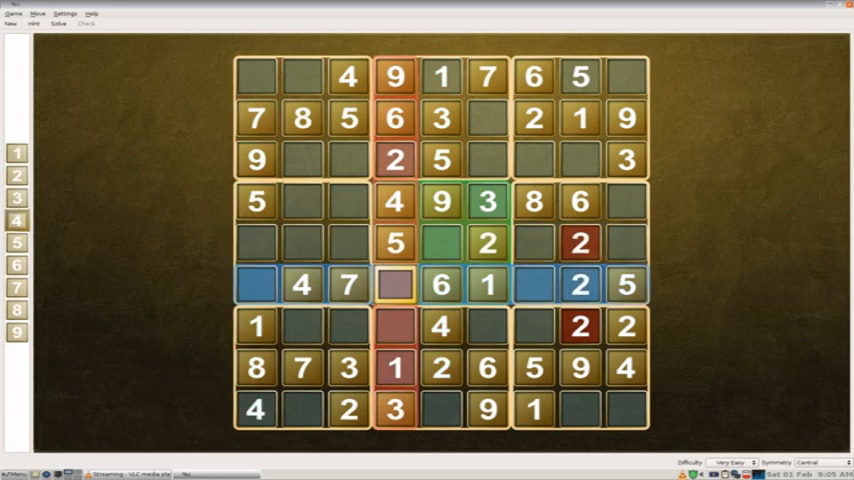
click(393, 285)
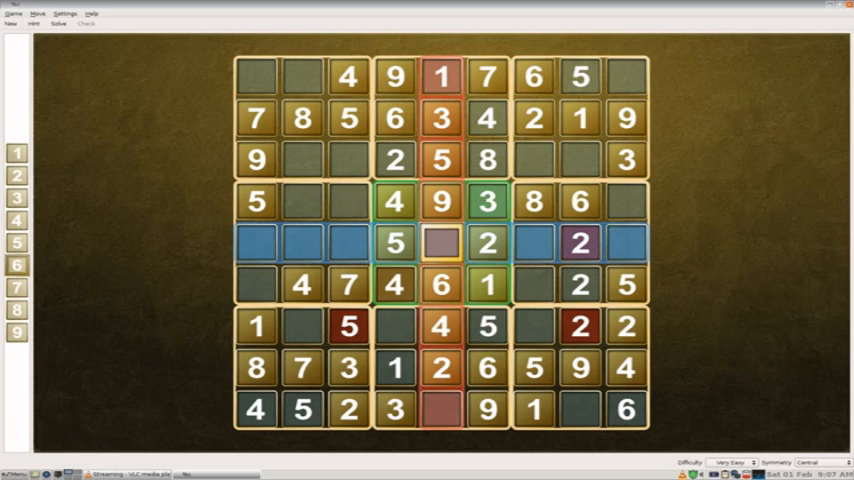
Add an 8 at row 5, column 3 and a clashing 4 at row 7, column 2.
click(348, 284)
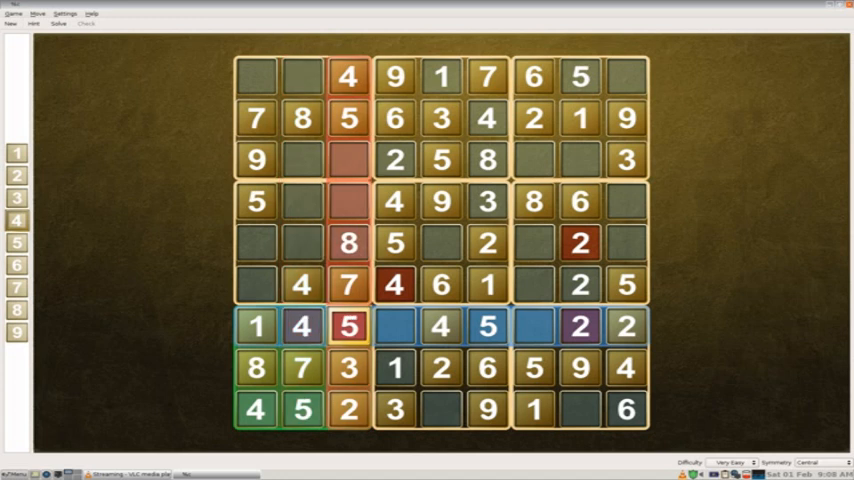
click(301, 326)
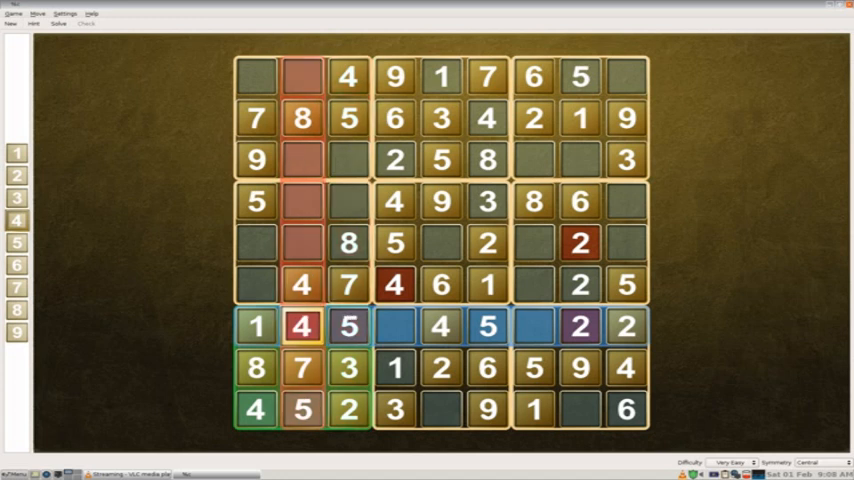